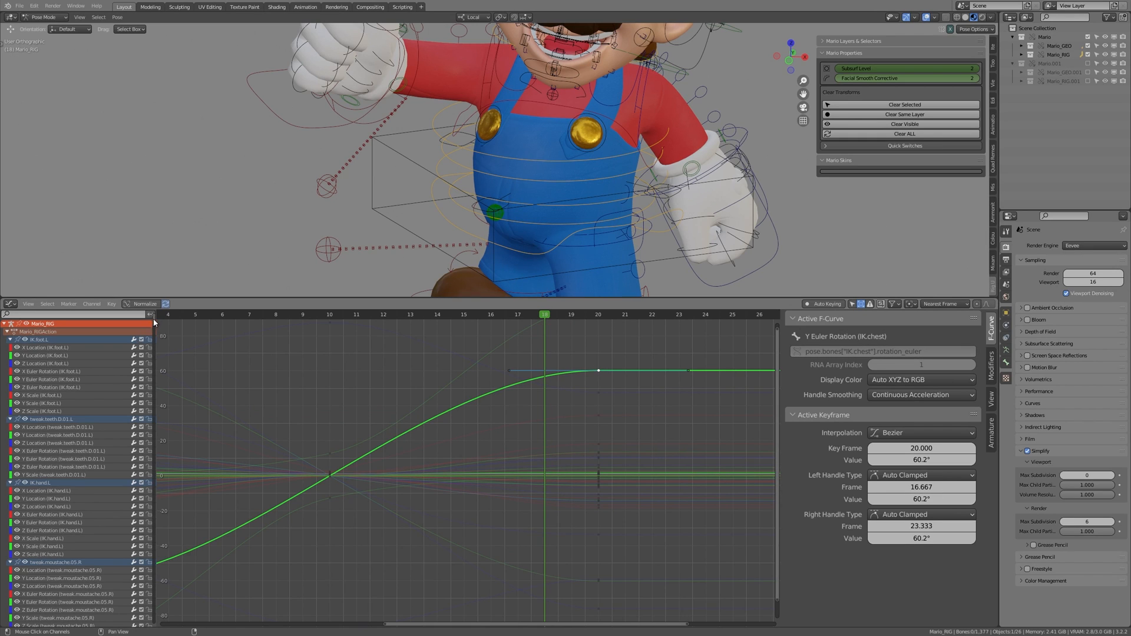
# Step: Scroll the Graph Editor channel list to the IK.chest F-curves
pyautogui.scroll(-3)
pyautogui.write('IK.chest')
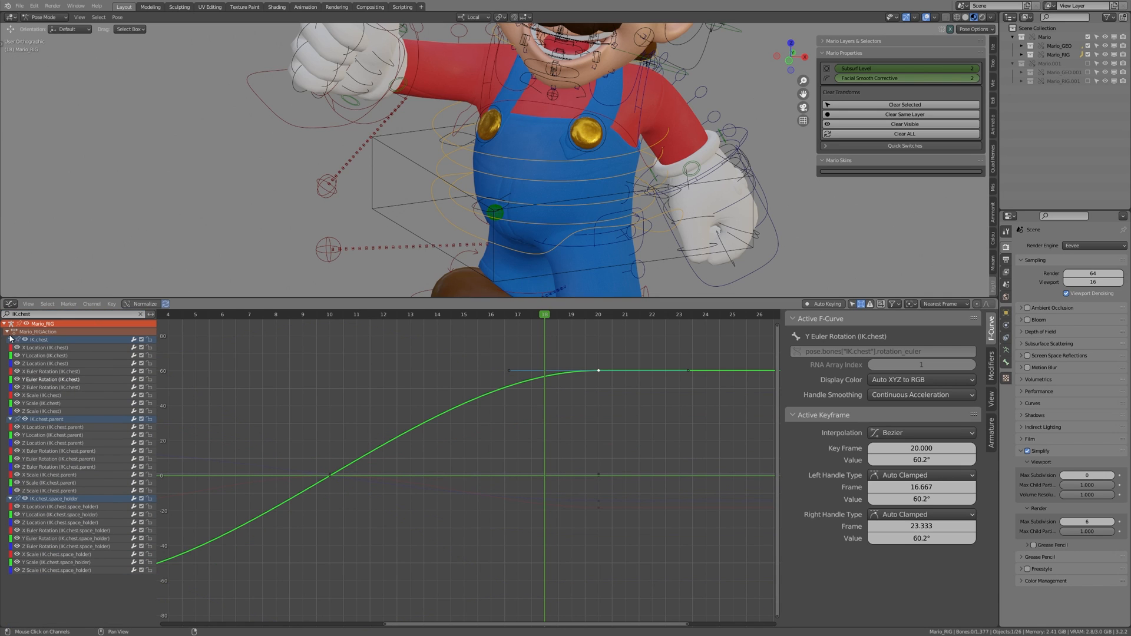
# Step: Open the Armature Tools sidebar panel in the Graph Editor
pyautogui.click(11, 340)
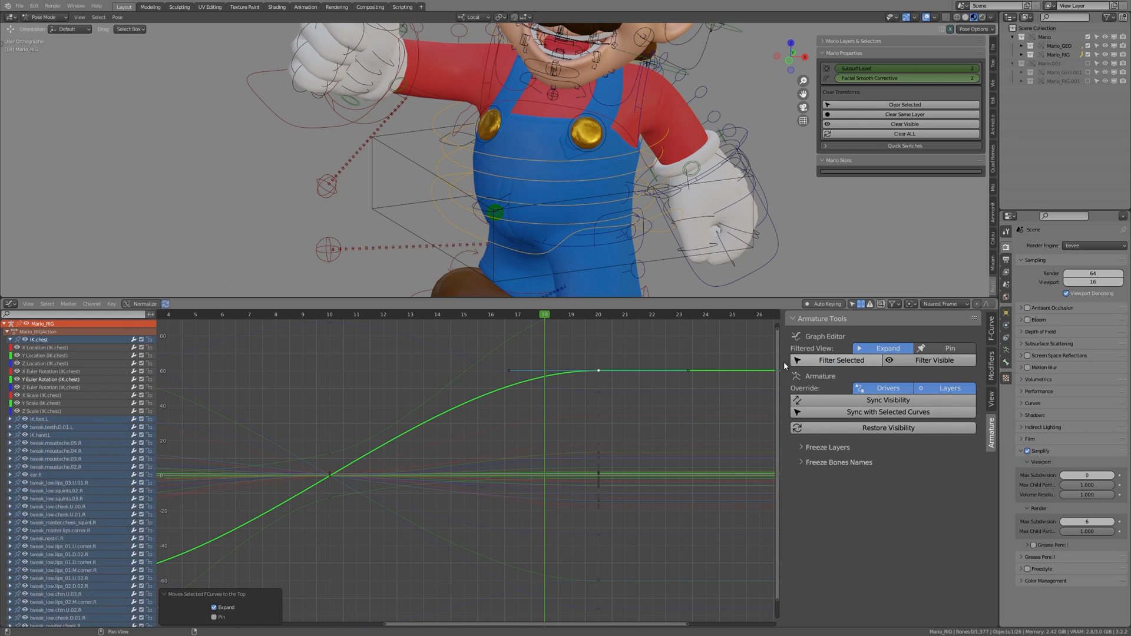
pyautogui.moveTo(607, 478)
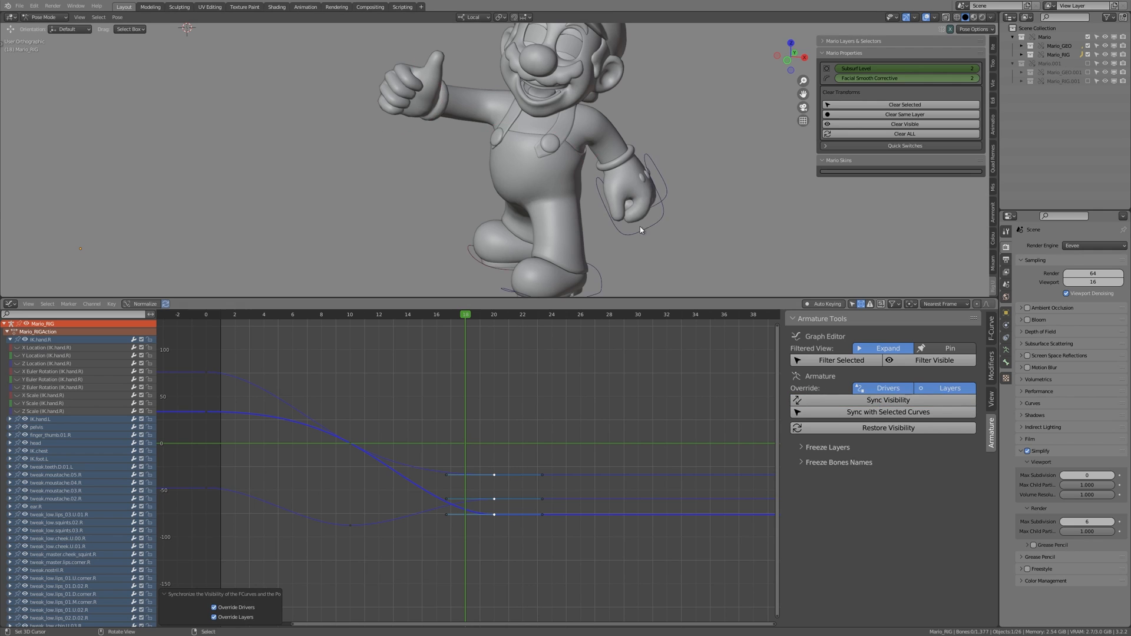
# Step: Restore visibility of all rig controls, then sync bone selection with the selected curves
pyautogui.click(888, 427)
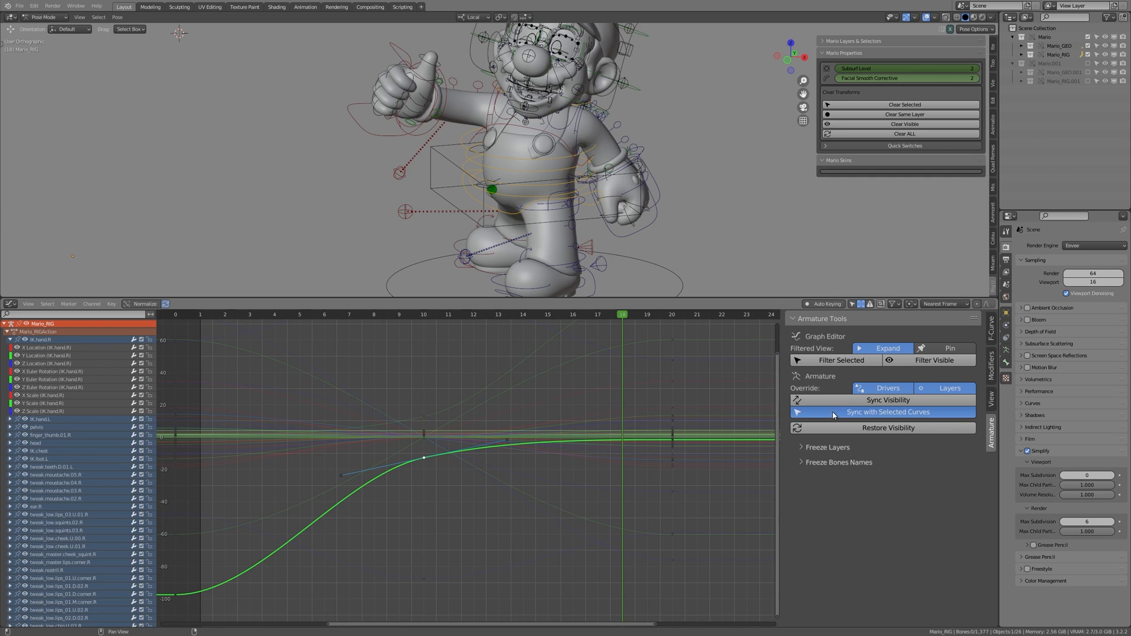
pyautogui.click(886, 412)
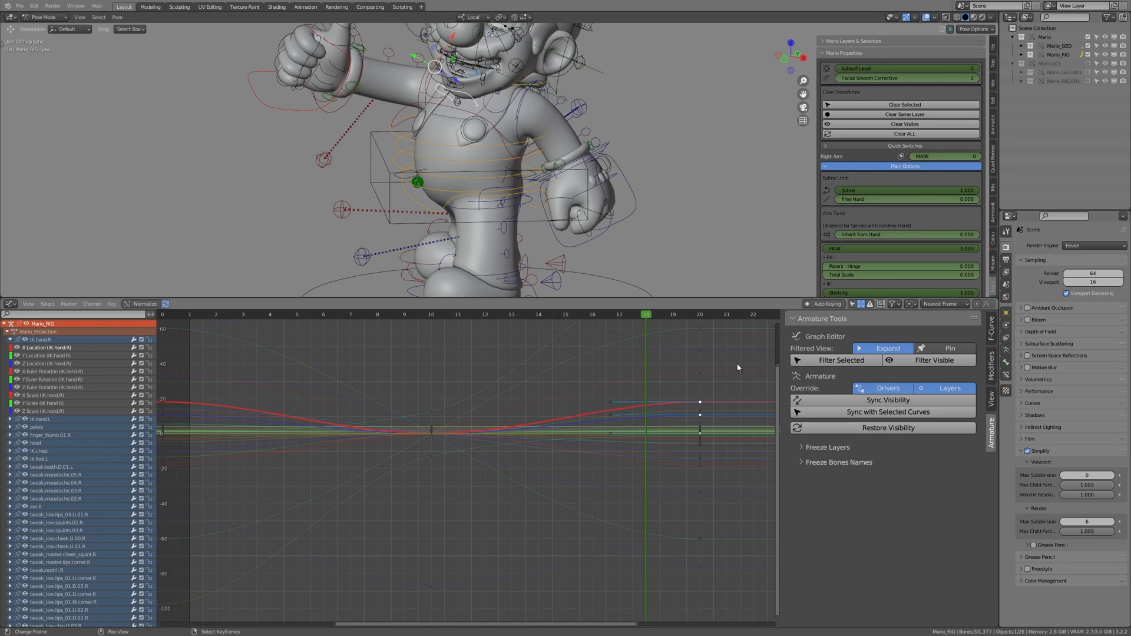
# Step: Expand the Freeze Layers and Freeze Bones Names sections of Armature Tools
pyautogui.click(828, 446)
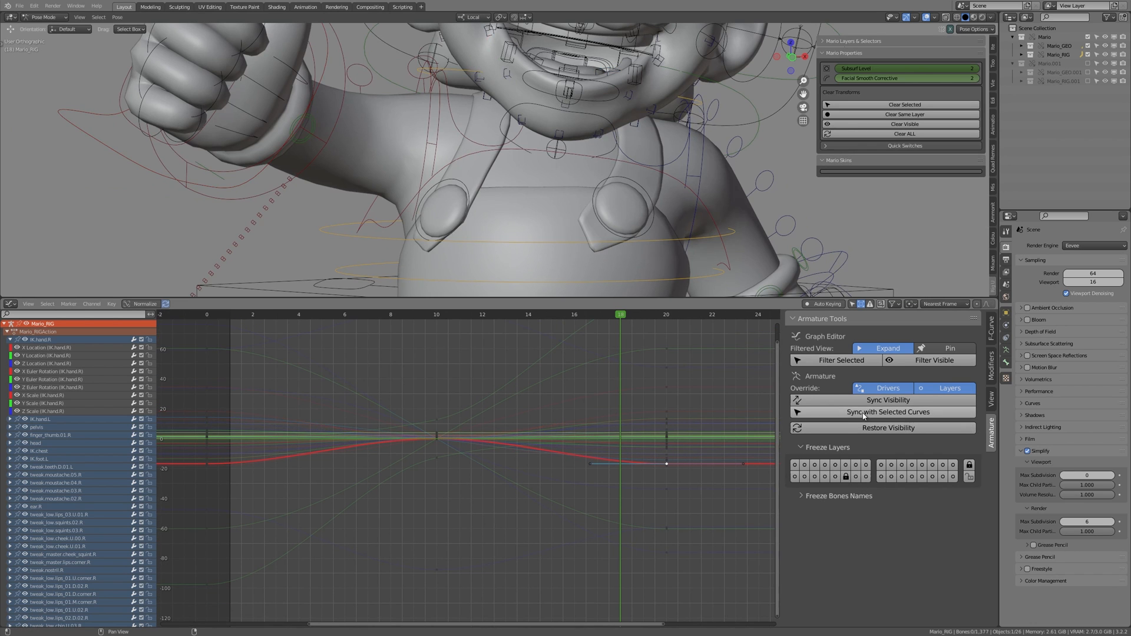
pyautogui.click(887, 411)
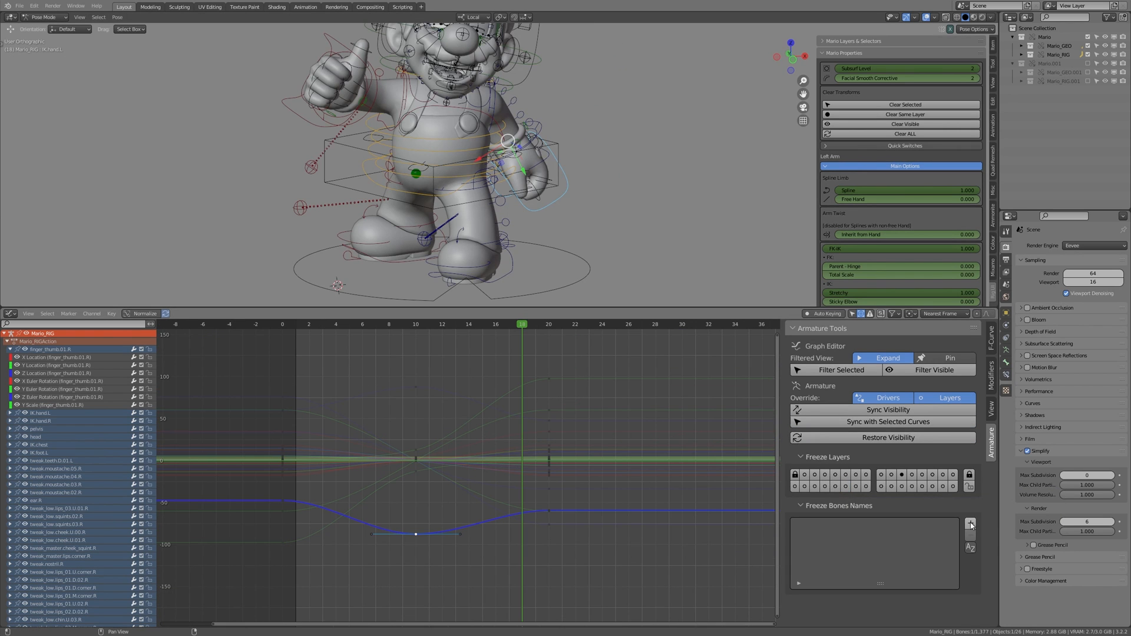
# Step: Add a '*jaw*' entry to the Freeze Bones Names list
pyautogui.click(970, 523)
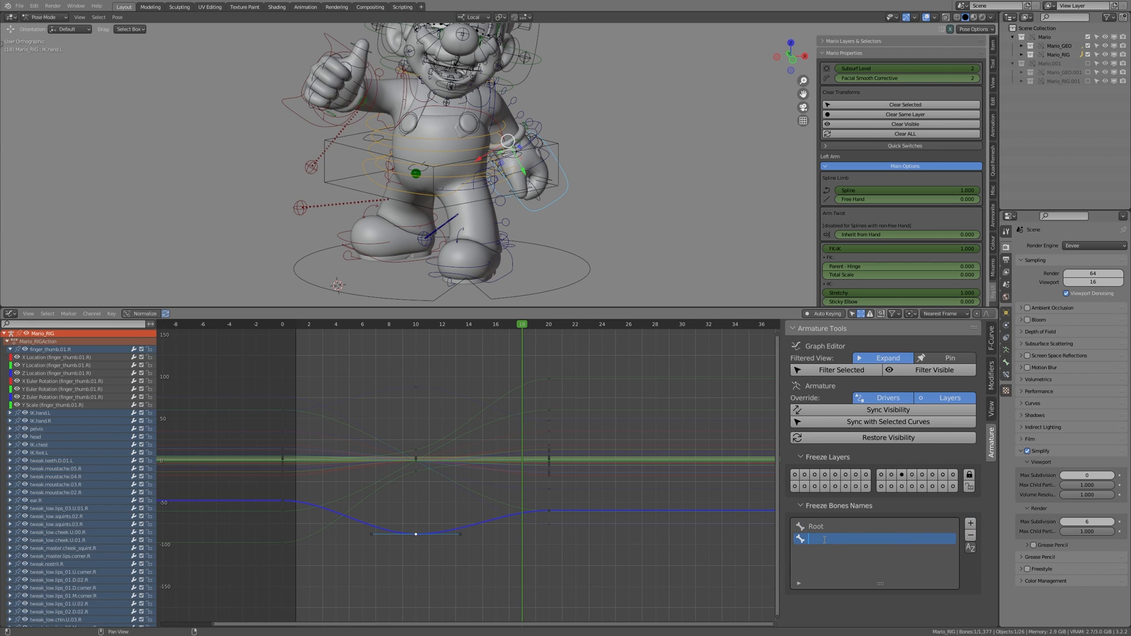
pyautogui.write('*jaw*')
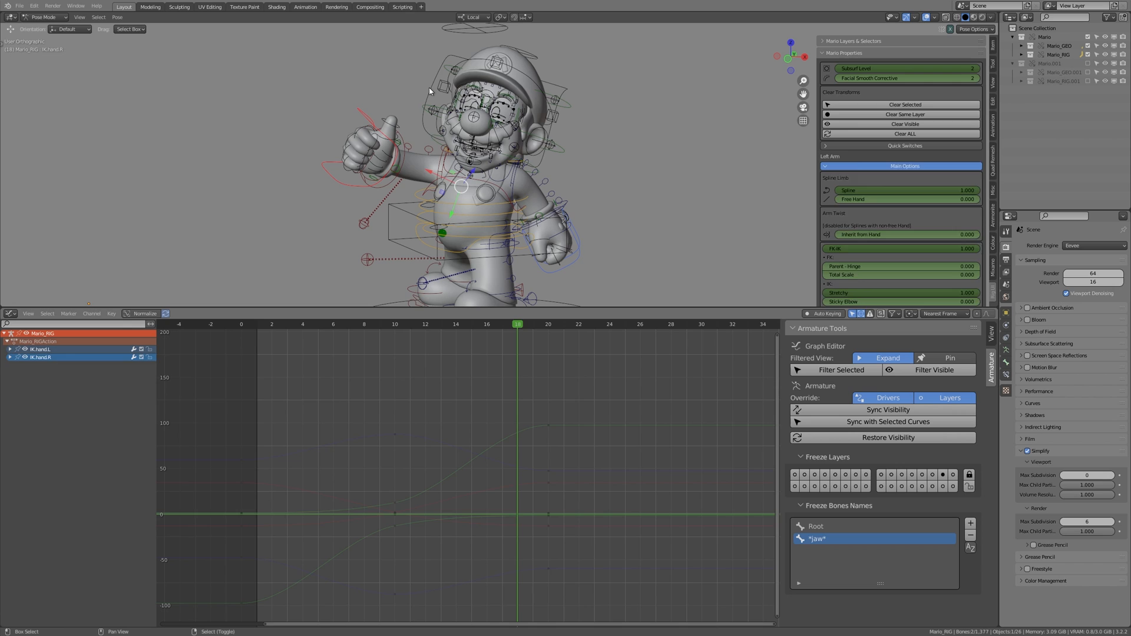
# Step: Clear the frozen bone names and sync bones with the selected IK hand curves
pyautogui.click(469, 86)
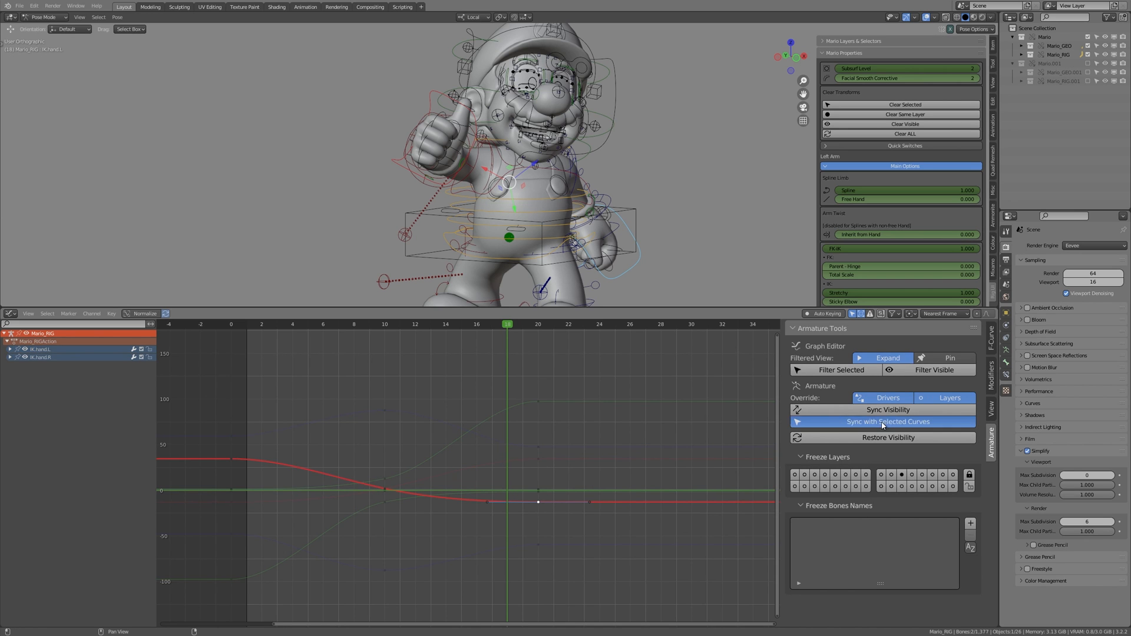
pyautogui.click(887, 421)
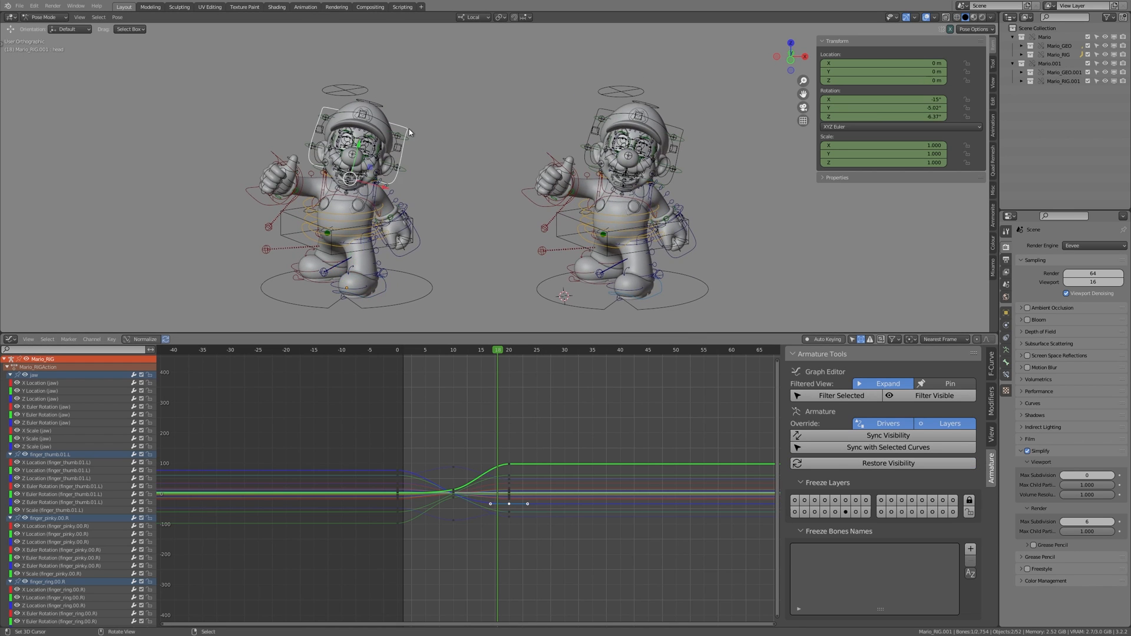
# Step: Add a '*head*' frozen bone name and sync rig bones with the selected curves
pyautogui.click(969, 549)
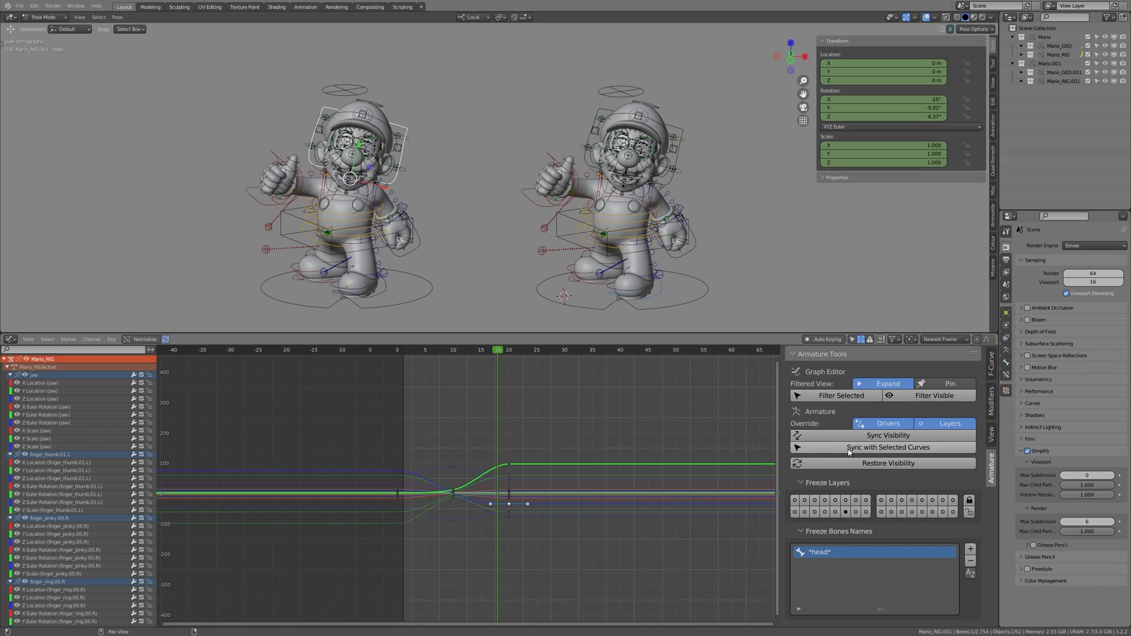
pyautogui.click(888, 446)
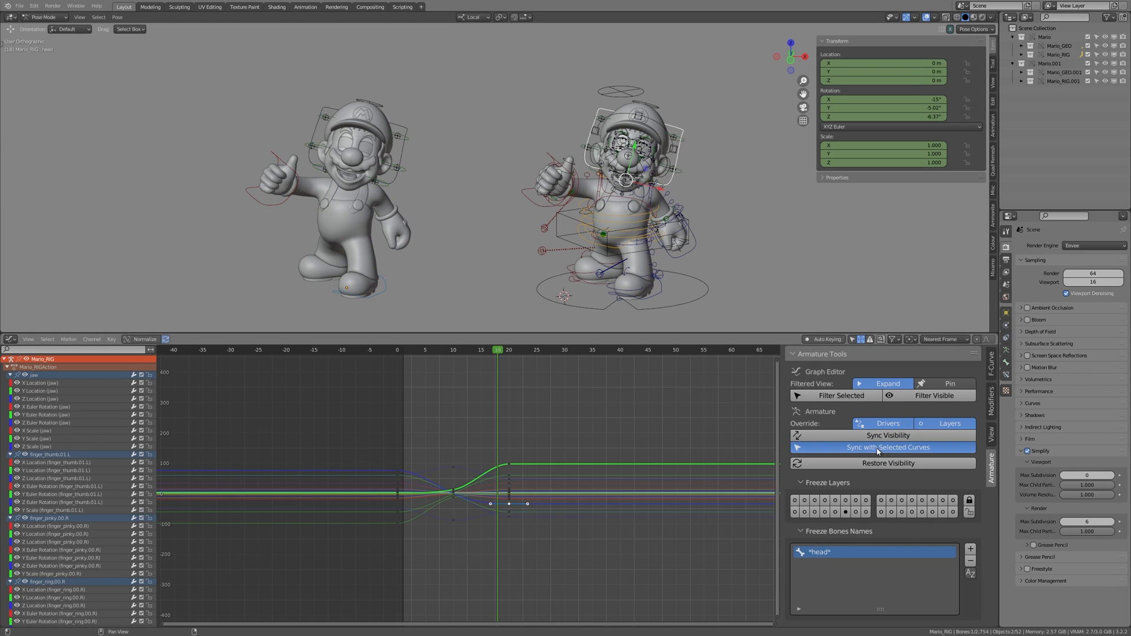